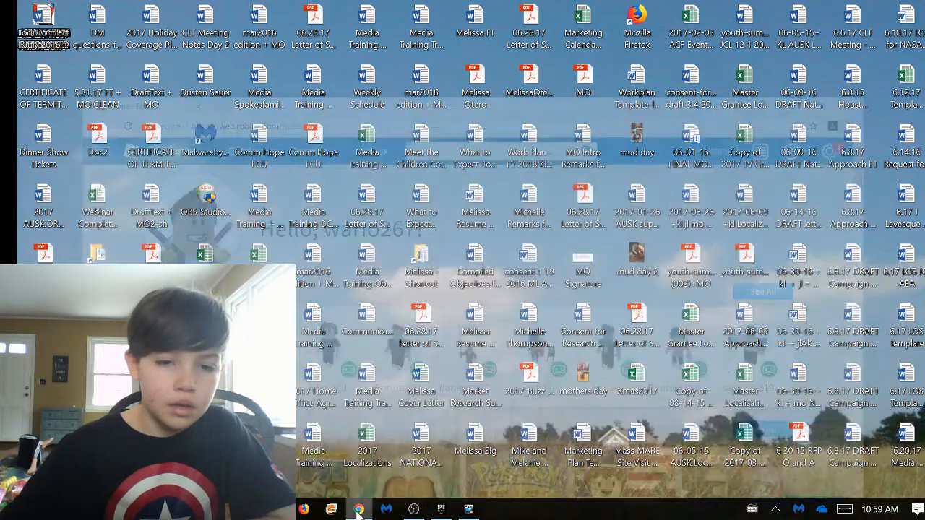
- Bring up the Roblox '[PACK] Assassin!' game page in the browser from the taskbar
click(358, 509)
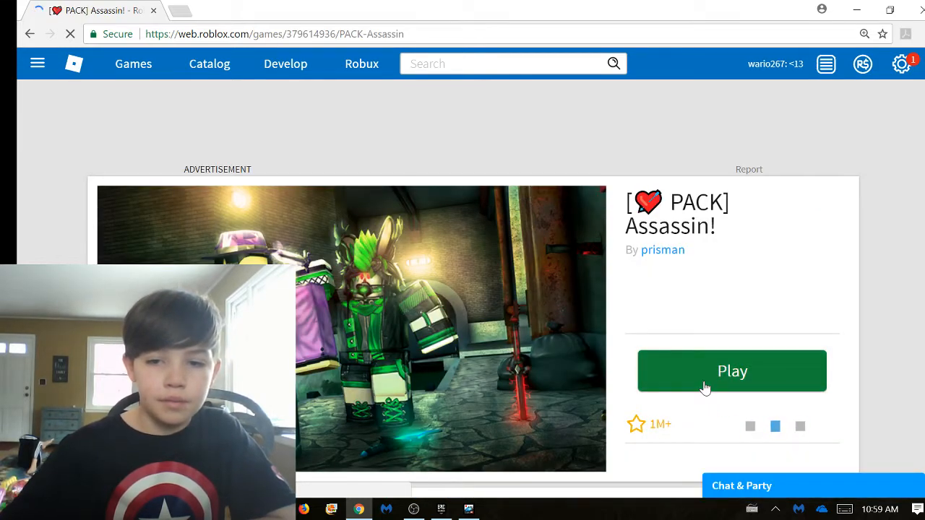
- Launch Assassin! via Play, dismissing the 'moments away' prompt and retrying until Roblox starts
click(732, 370)
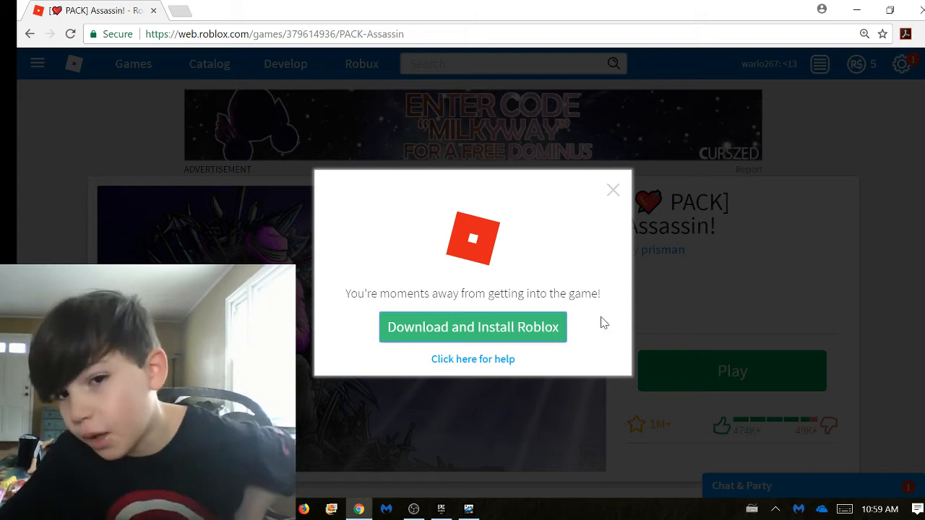
click(613, 190)
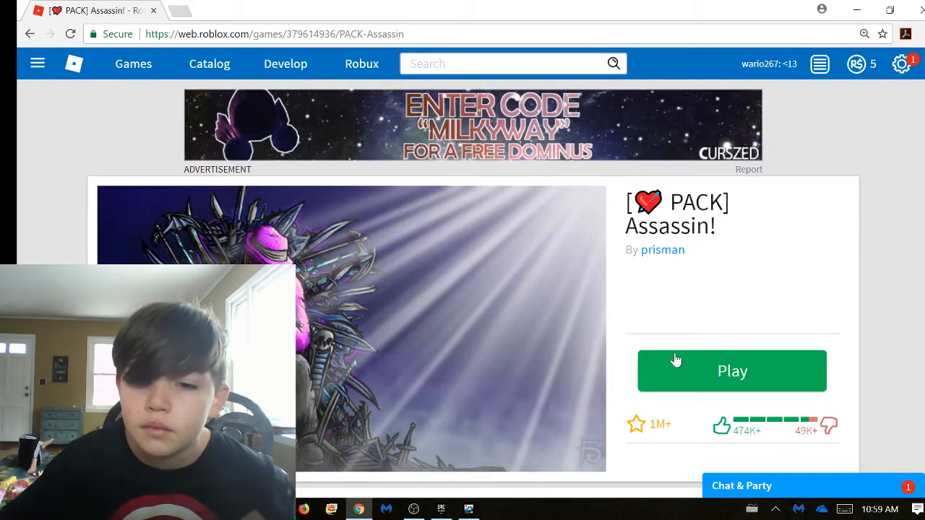
click(732, 370)
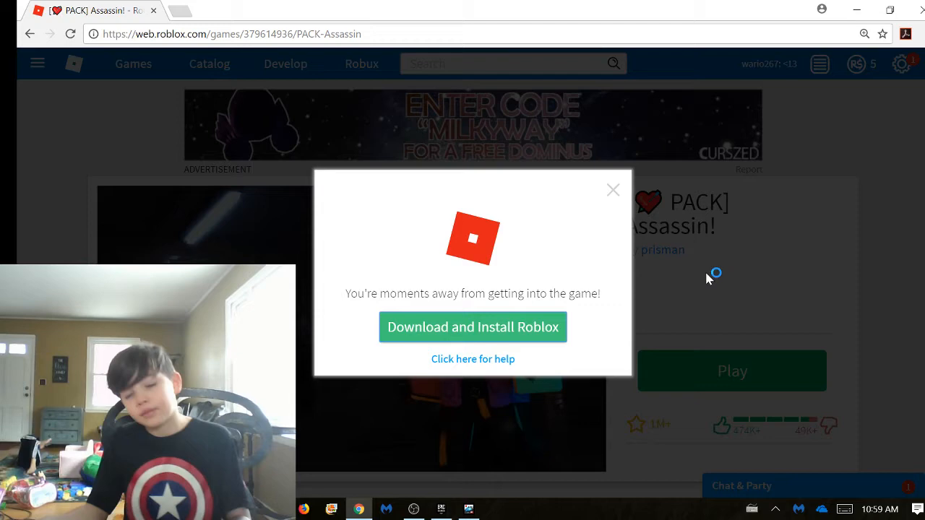
click(473, 326)
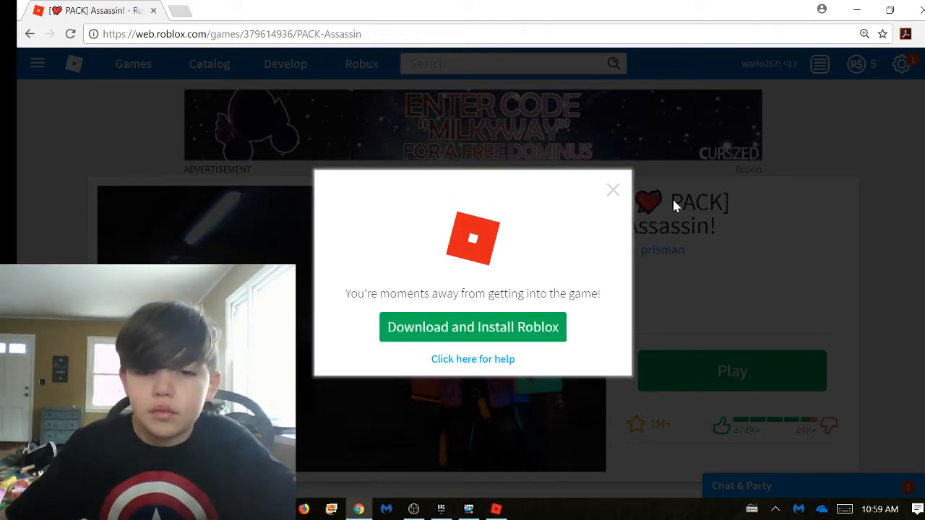
click(613, 190)
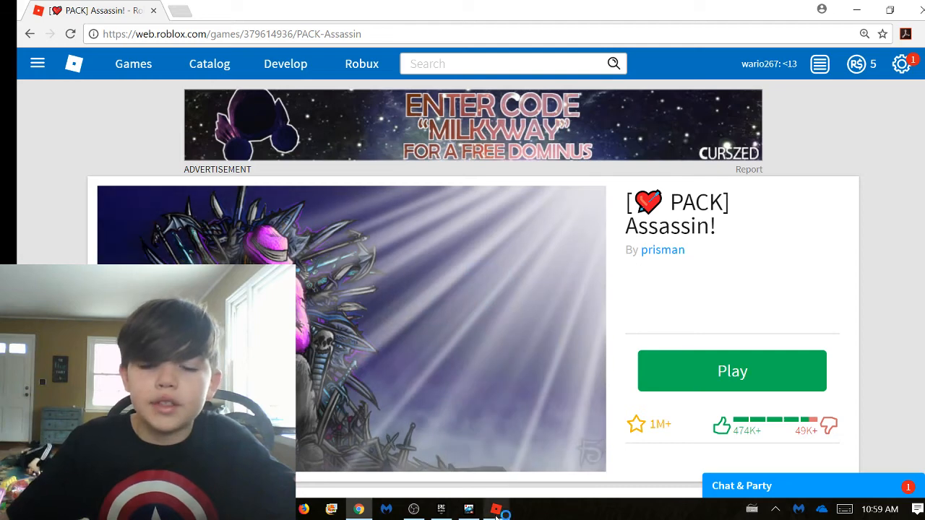
click(732, 370)
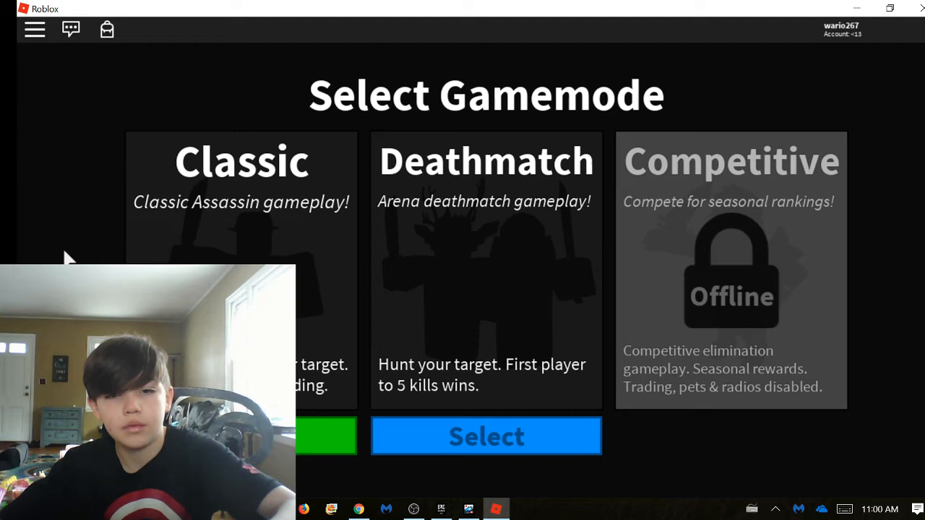
- Select a game mode on the Select Gamemode screen so Assassin! begins loading
click(486, 436)
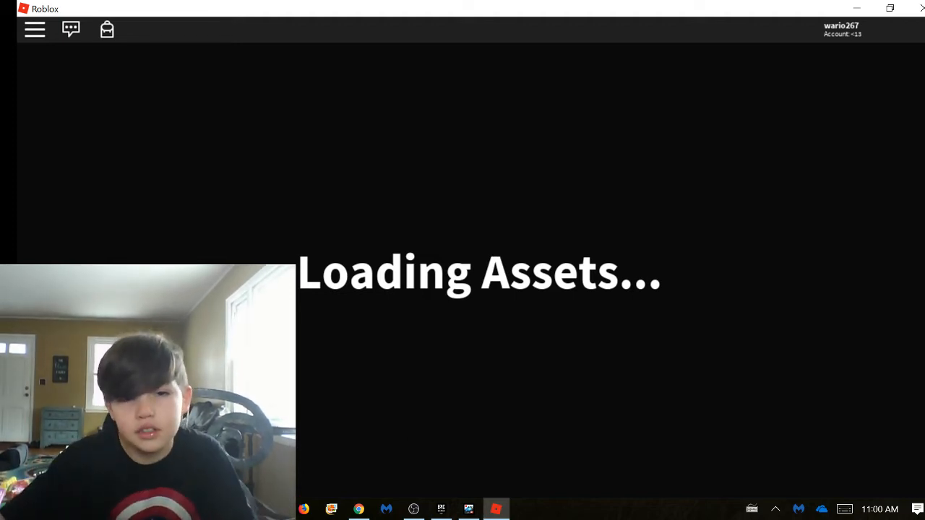
mouse_move(483, 225)
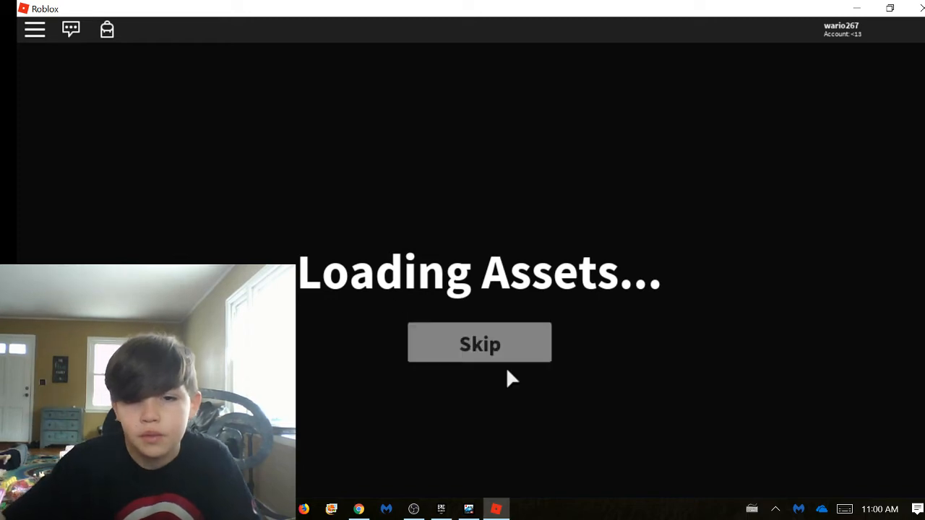
- Skip the Loading Assets wait and enter the server with other players
click(480, 344)
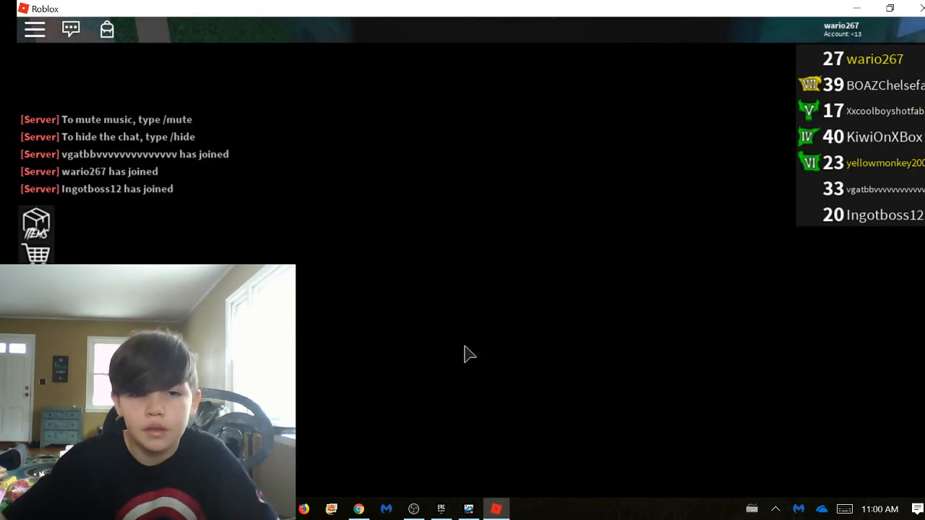